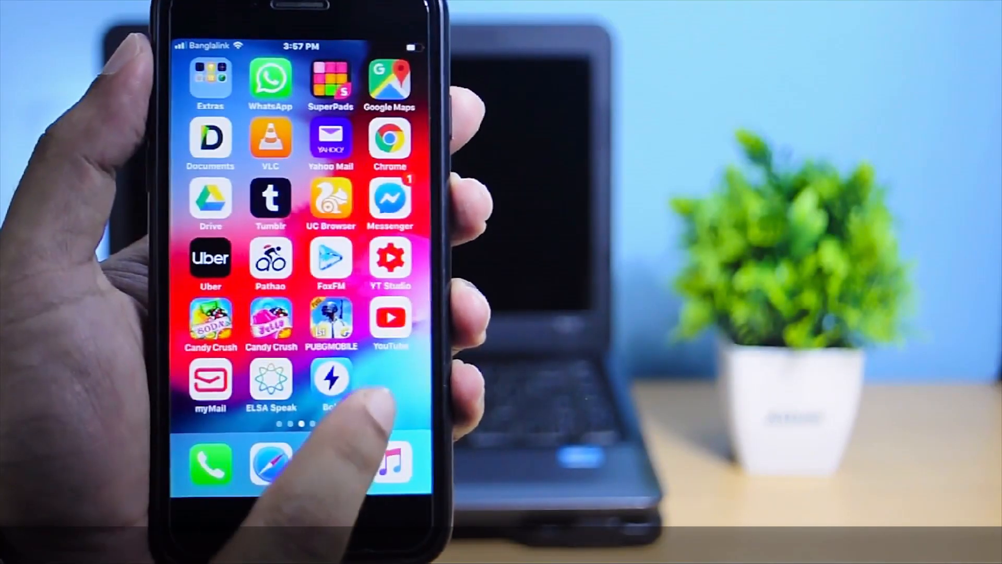
- Swipe across Home Screen pages to the one holding CPU Dasher and CPU-x
{"action": "scroll", "scroll_direction": "left", "scroll_amount": 3}
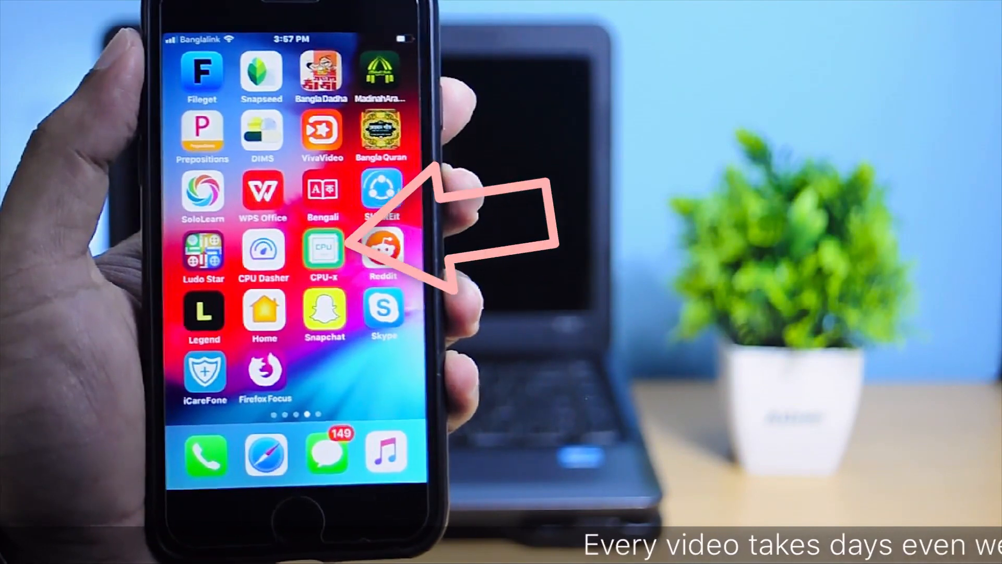
{"action": "scroll", "scroll_direction": "left", "scroll_amount": 3}
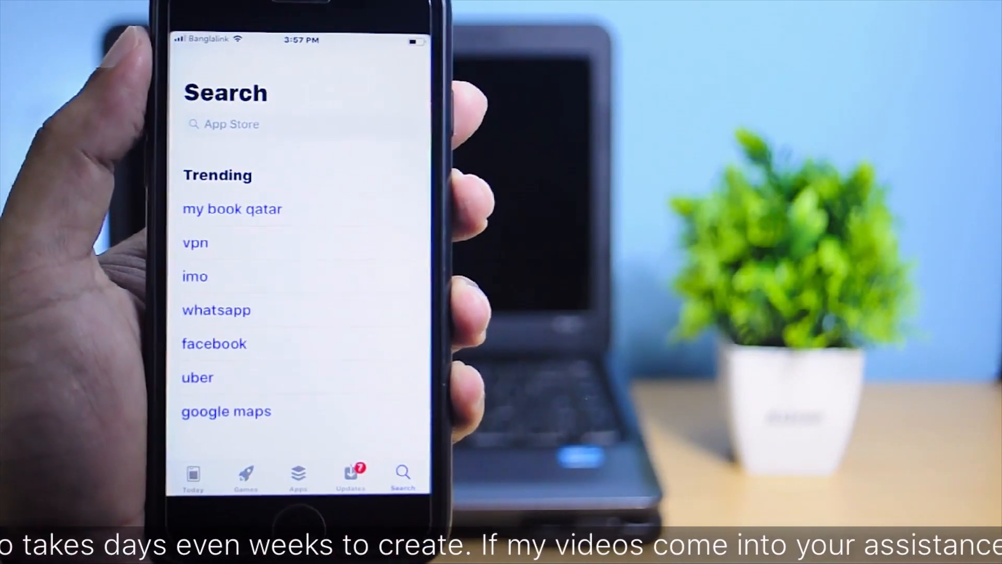
- Search the App Store for 'Cpux' and view the CPU-x Dasher z Battery life id listing
{"action": "left_click", "coordinate": [232, 124]}
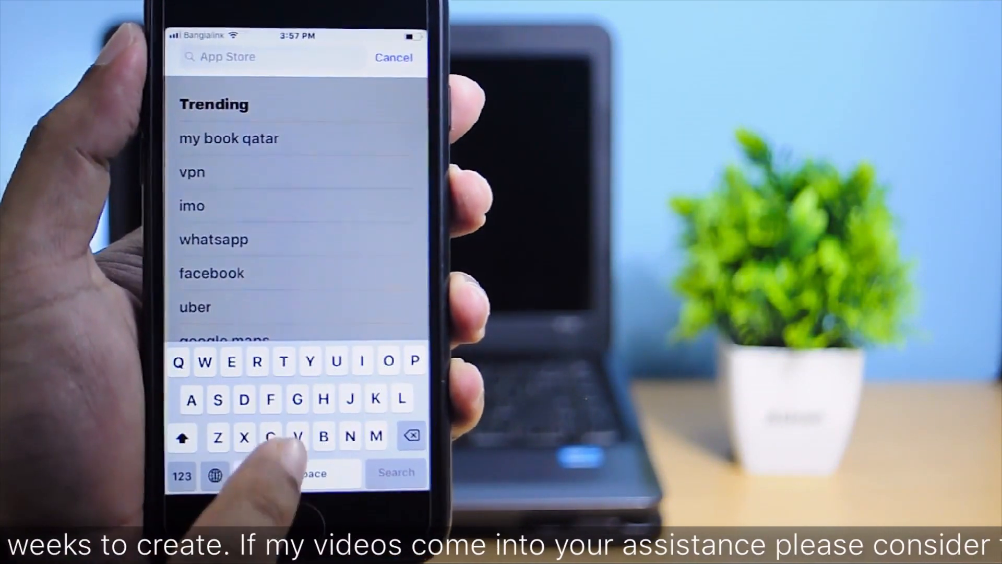
{"action": "type", "text": "Cpu"}
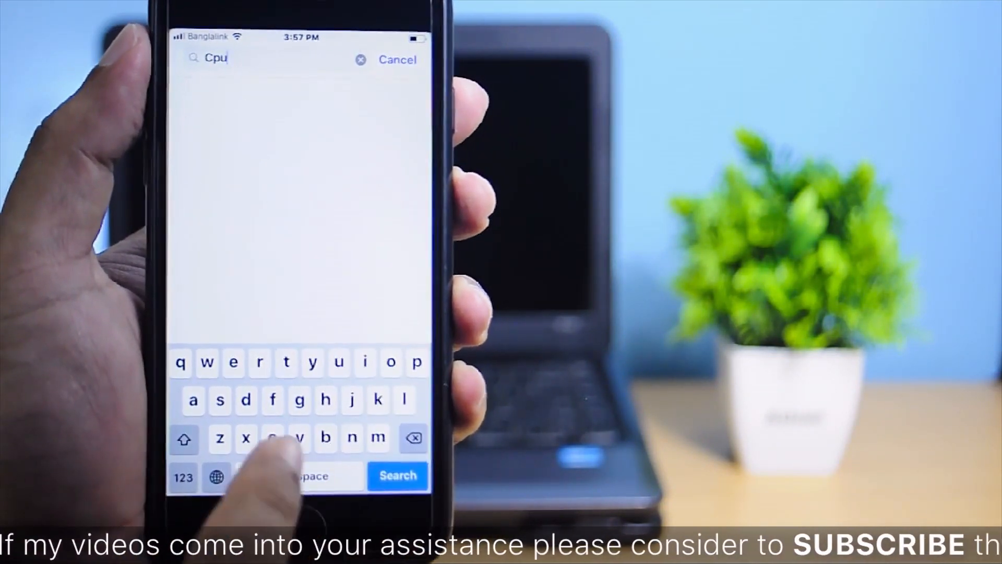
{"action": "type", "text": "x"}
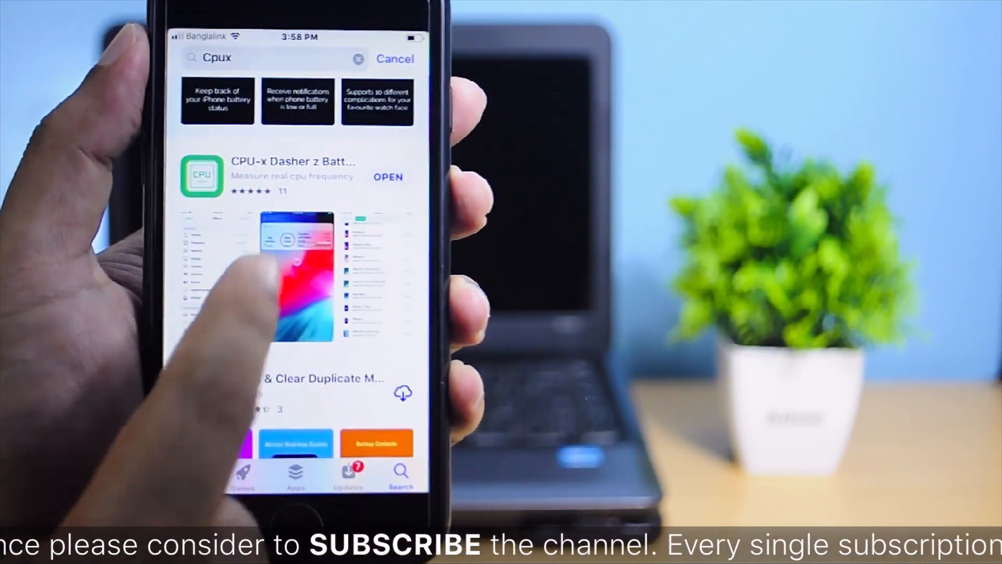
{"action": "left_click", "coordinate": [295, 176]}
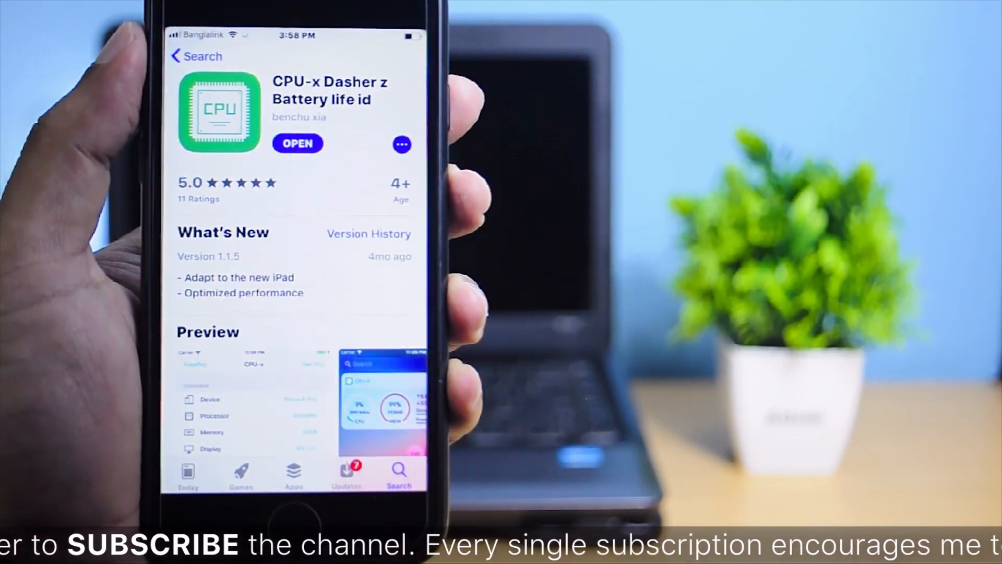
{"action": "scroll", "scroll_direction": "down", "scroll_amount": 3}
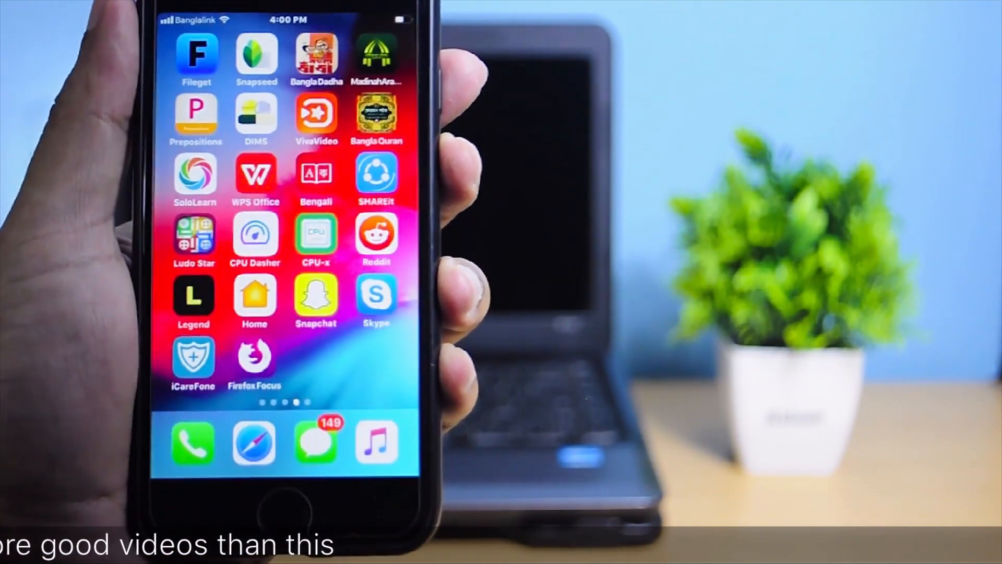
- Launch CPU-x, go to the Memory details and run Clean up memory
{"action": "left_click", "coordinate": [315, 240]}
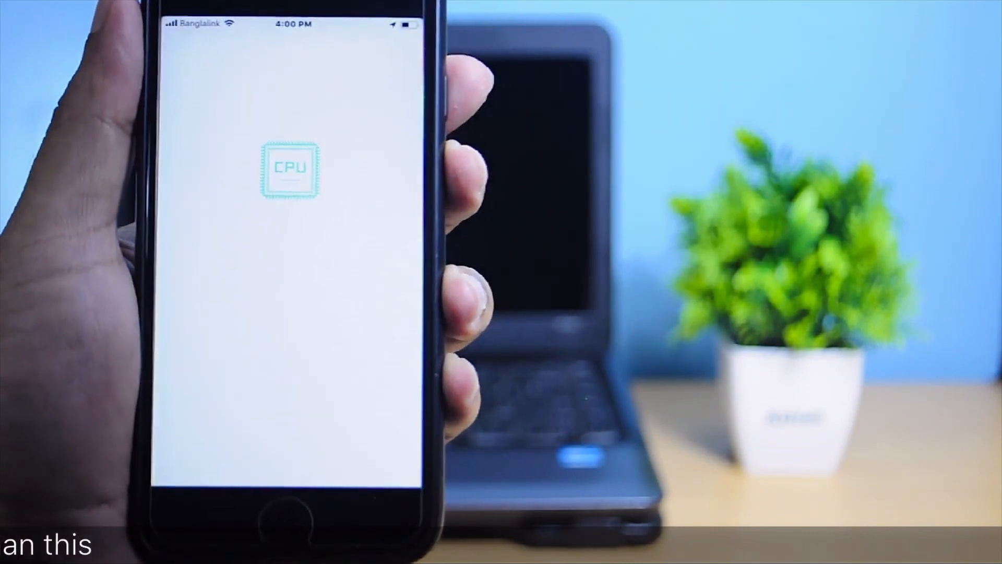
{"action": "left_click", "coordinate": [291, 169]}
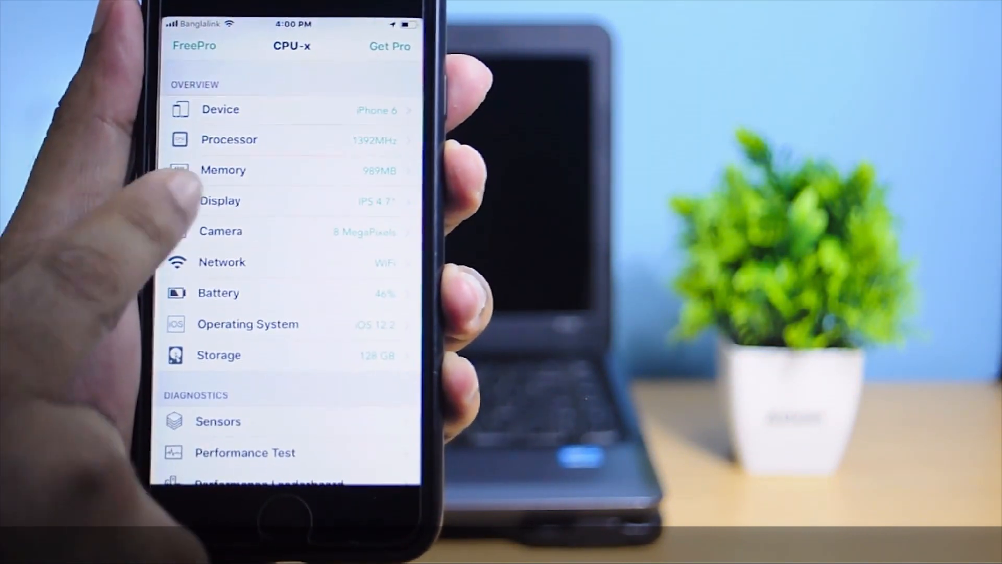
{"action": "left_click", "coordinate": [224, 170]}
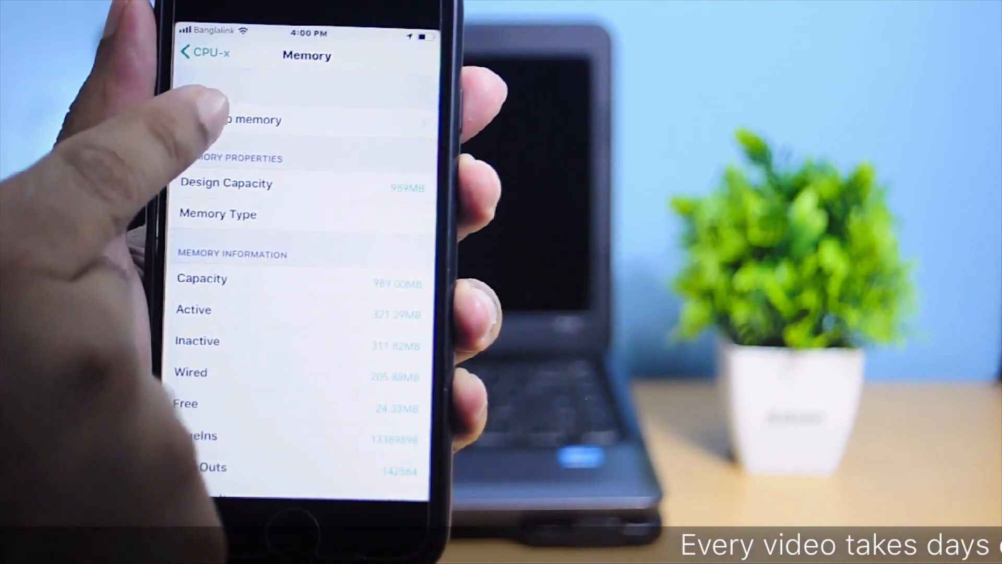
{"action": "left_click", "coordinate": [228, 116]}
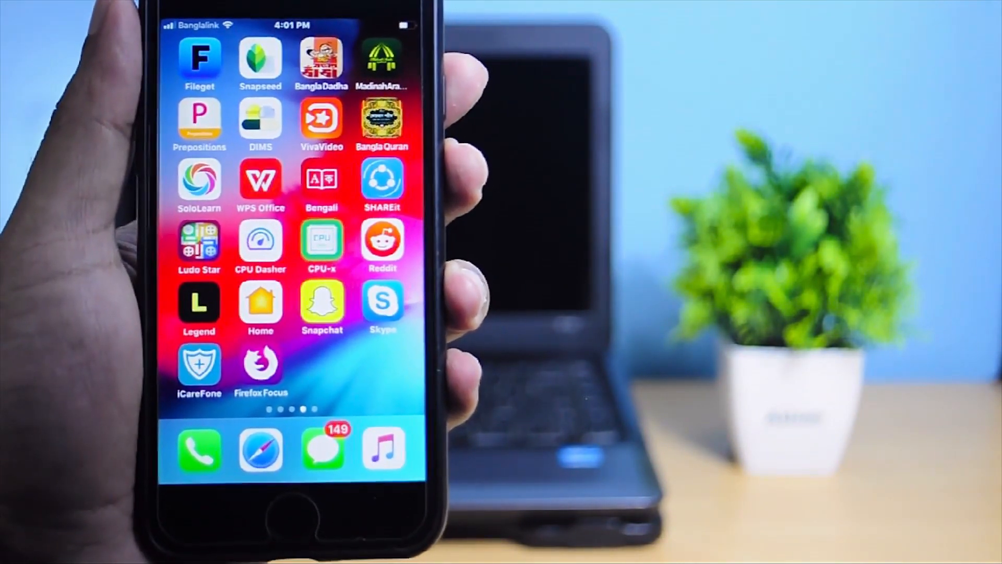
- Reopen CPU-x and view the Operating System details (iOS 12.2, build number) from the overview
{"action": "scroll", "scroll_direction": "left", "scroll_amount": 3}
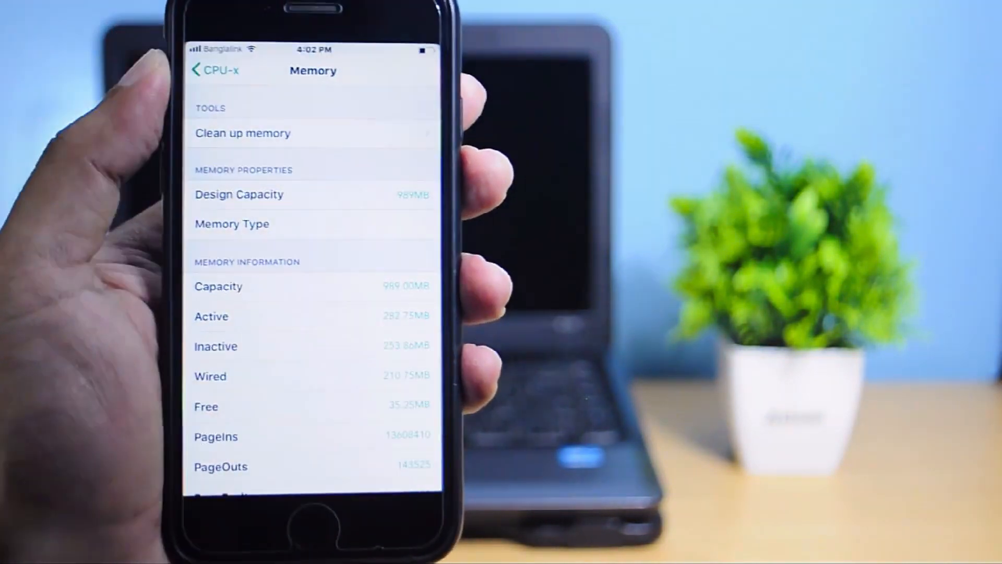
{"action": "left_click", "coordinate": [212, 70]}
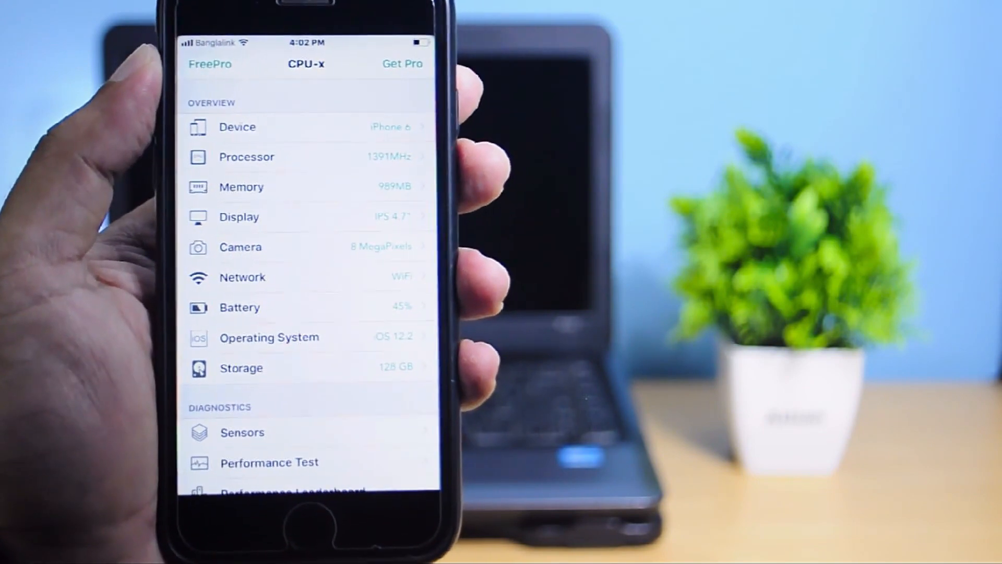
{"action": "left_click", "coordinate": [269, 337]}
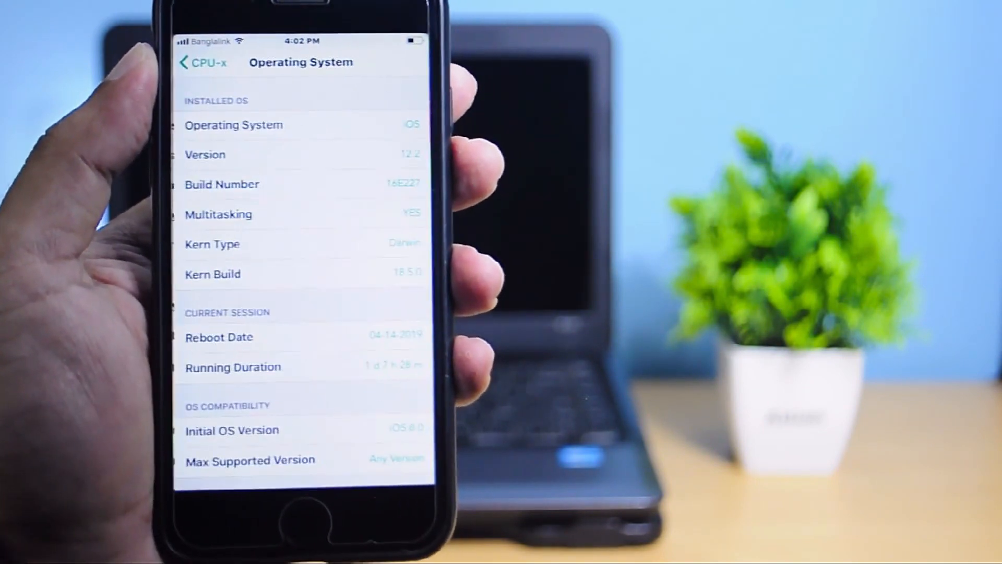
{"action": "left_click", "coordinate": [202, 62]}
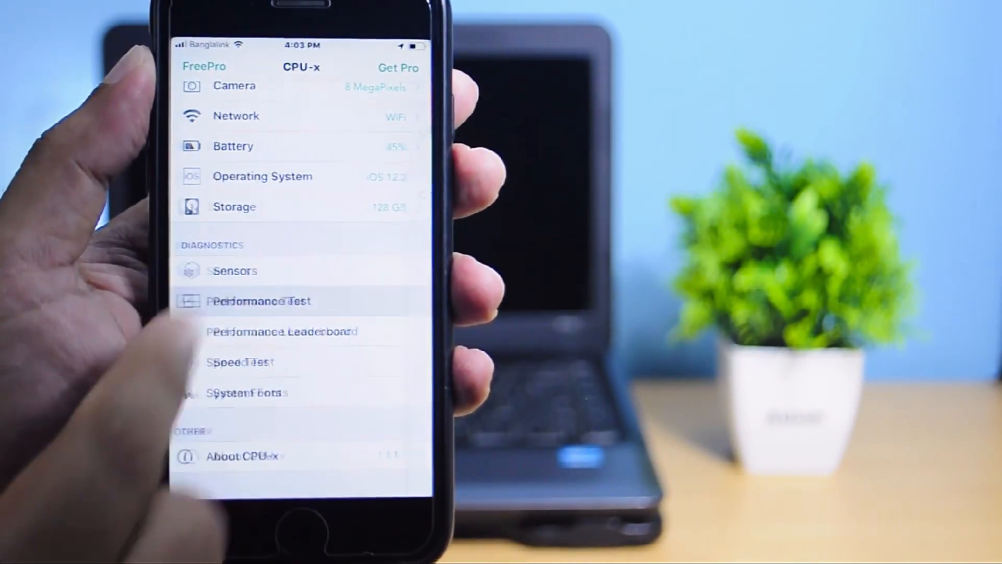
- Run the CPU Calculate nature test, scoring 2588774, then go back to the overview
{"action": "left_click", "coordinate": [259, 301]}
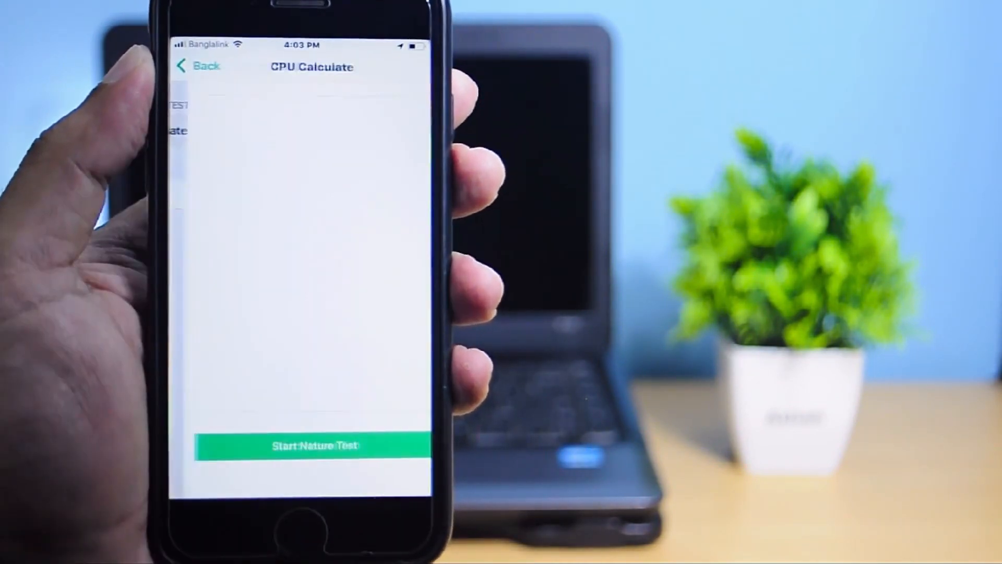
{"action": "left_click", "coordinate": [301, 446]}
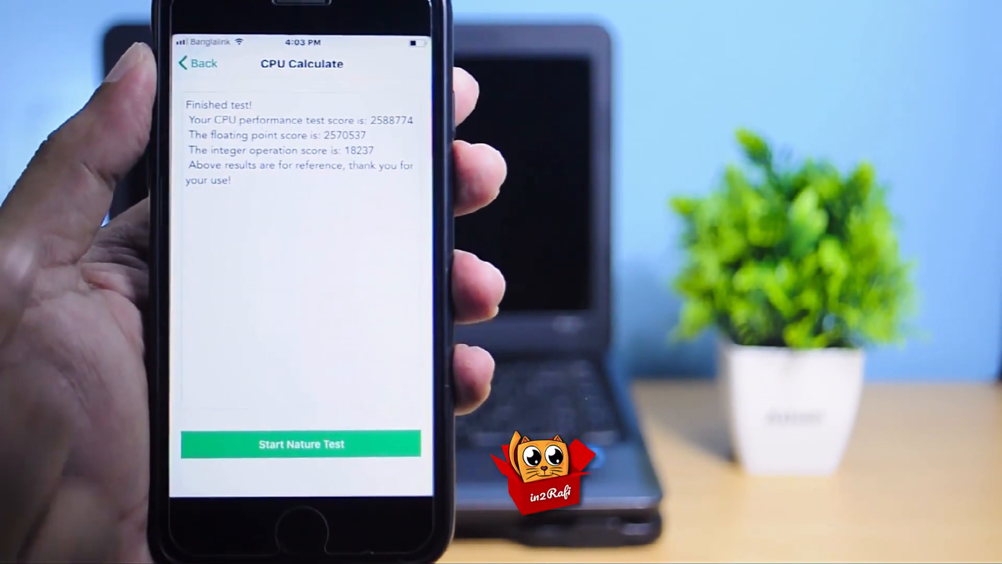
{"action": "left_click", "coordinate": [198, 64]}
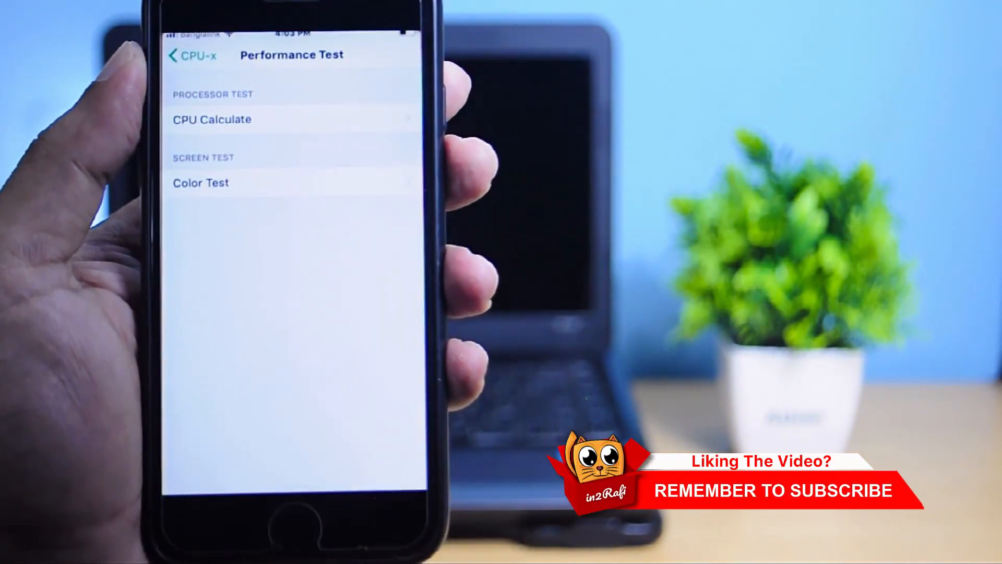
{"action": "left_click", "coordinate": [182, 55]}
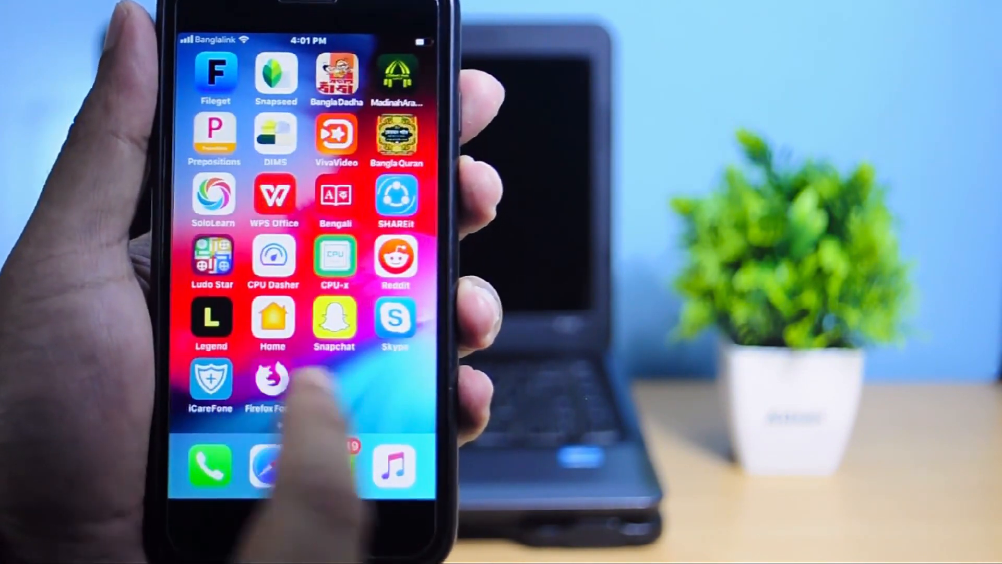
{"action": "scroll", "scroll_direction": "left", "scroll_amount": 3}
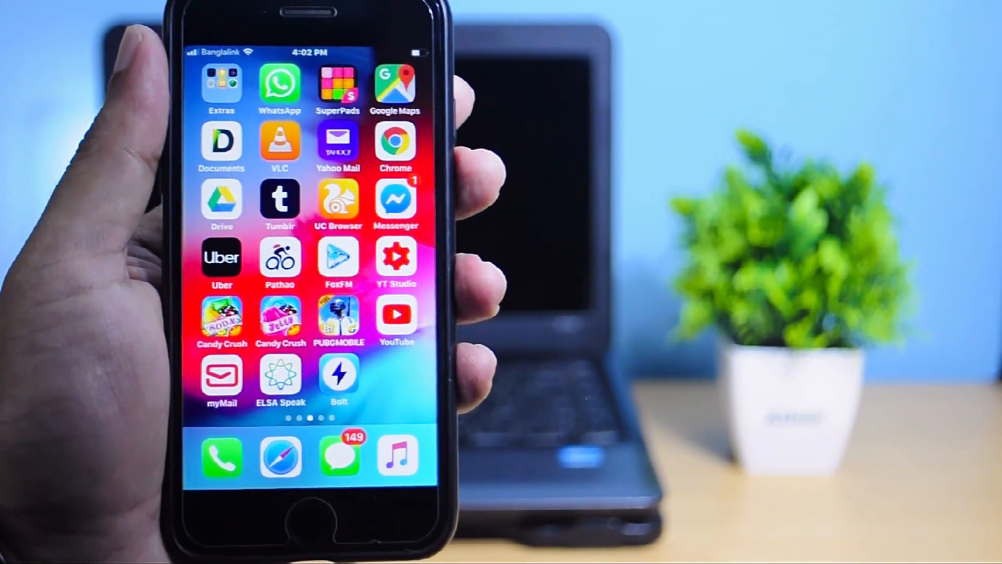
{"action": "scroll", "scroll_direction": "left", "scroll_amount": 3}
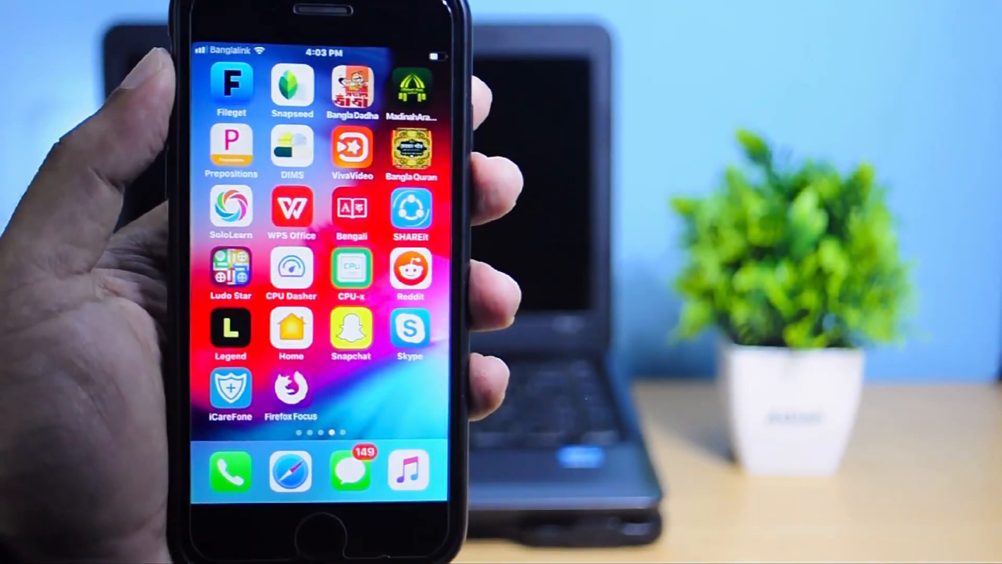